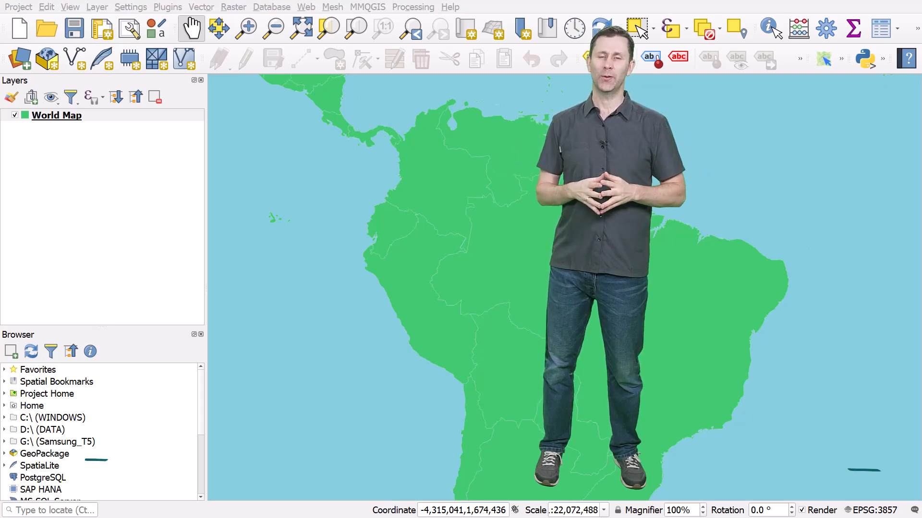
Select the World Map layer and bring up its Symbology properties
left_click(57, 115)
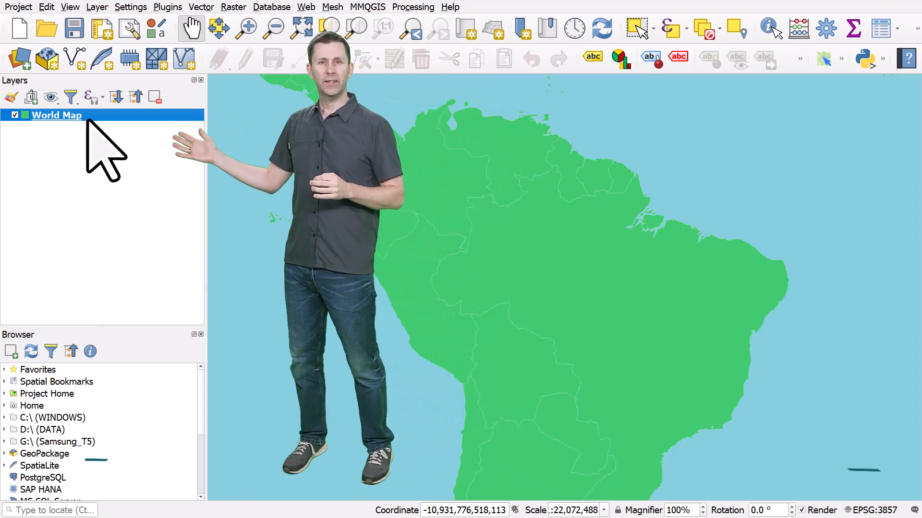
double_click(57, 114)
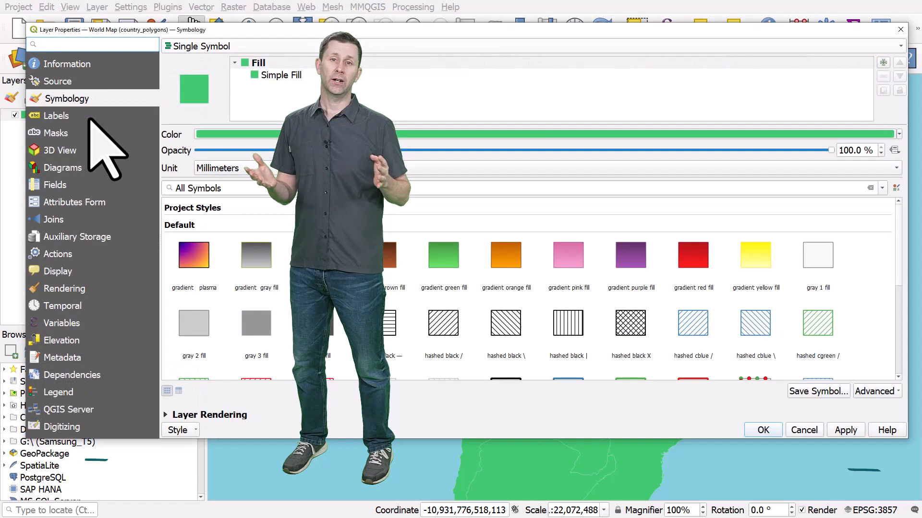
mouse_move(723, 82)
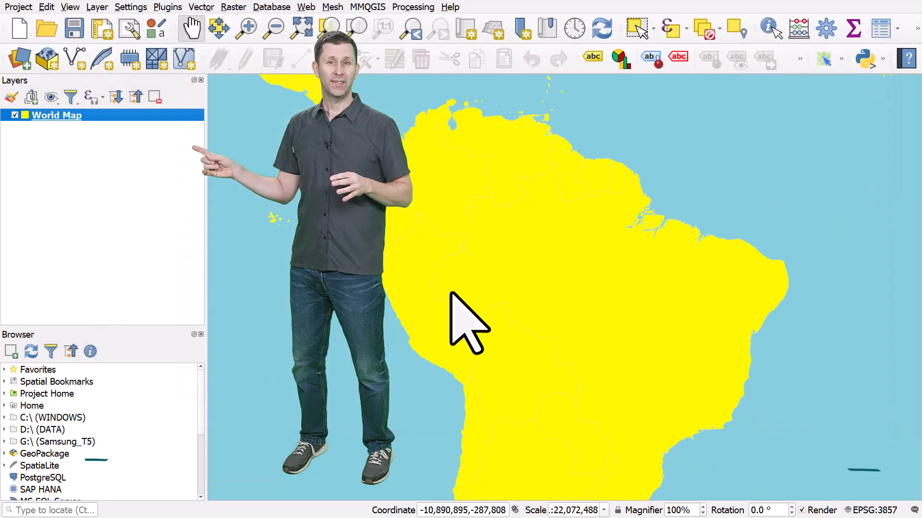
Reopen the World Map layer's properties from its right-click menu
right_click(56, 114)
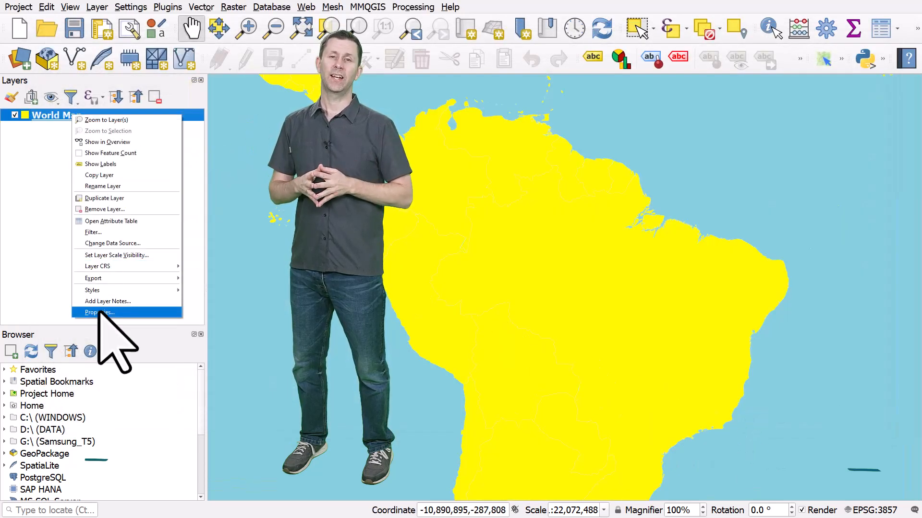
left_click(98, 312)
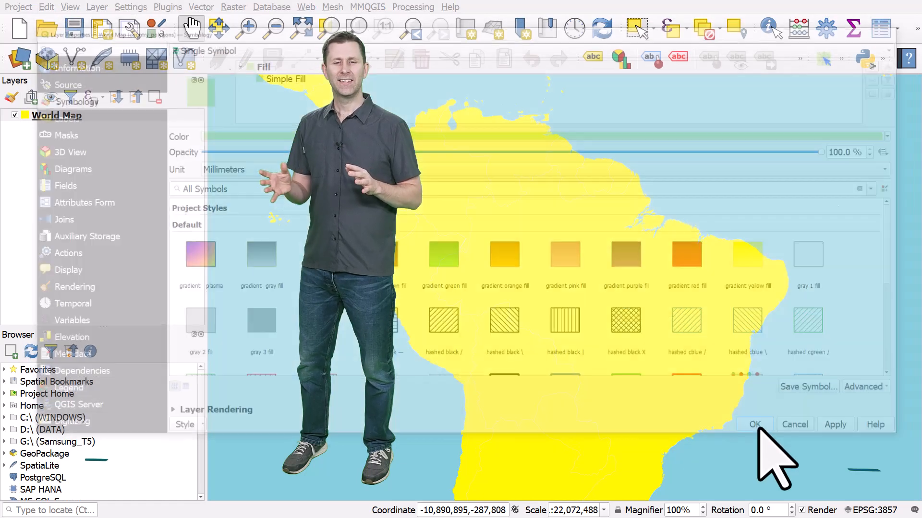
Confirm the layer properties with OK so the map renders pale green
left_click(755, 425)
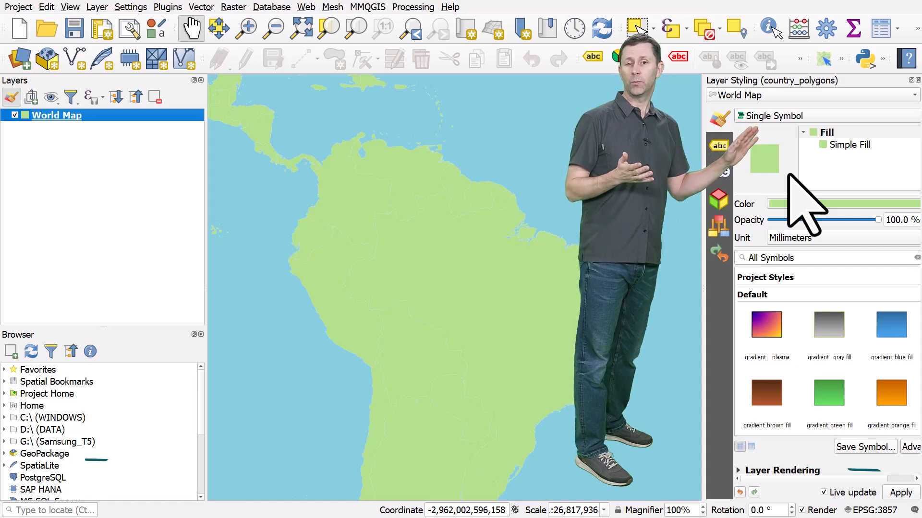
Show the Simple Fill settings in the Layer Styling panel
left_click(849, 144)
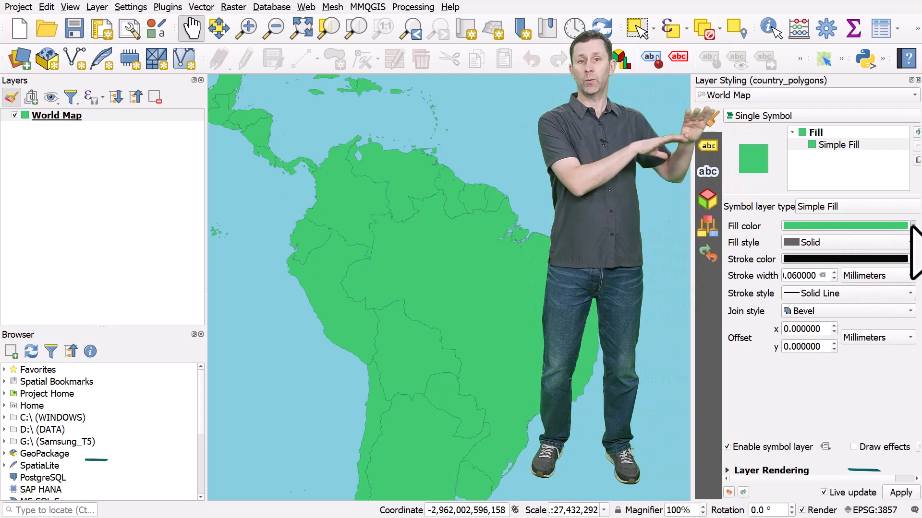
Set a tan-orange fill and a green stroke colour, returning to the fill settings
left_click(847, 226)
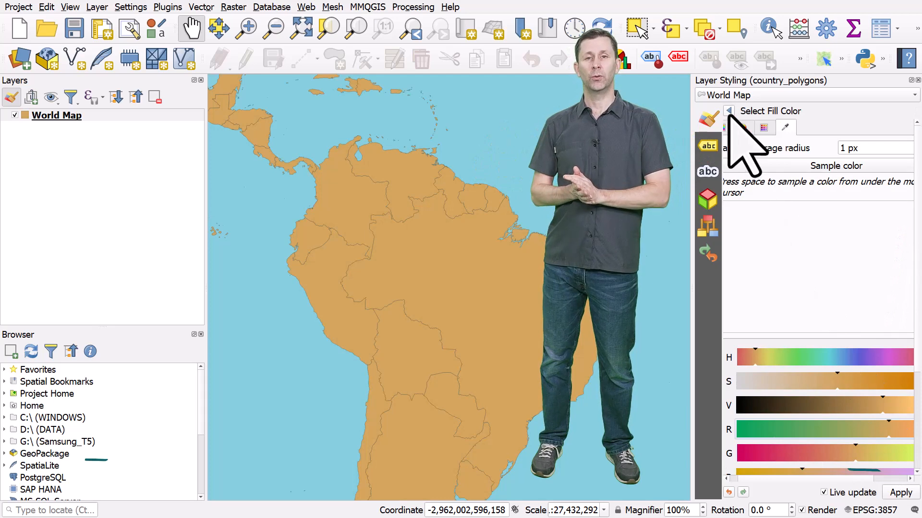
left_click(728, 112)
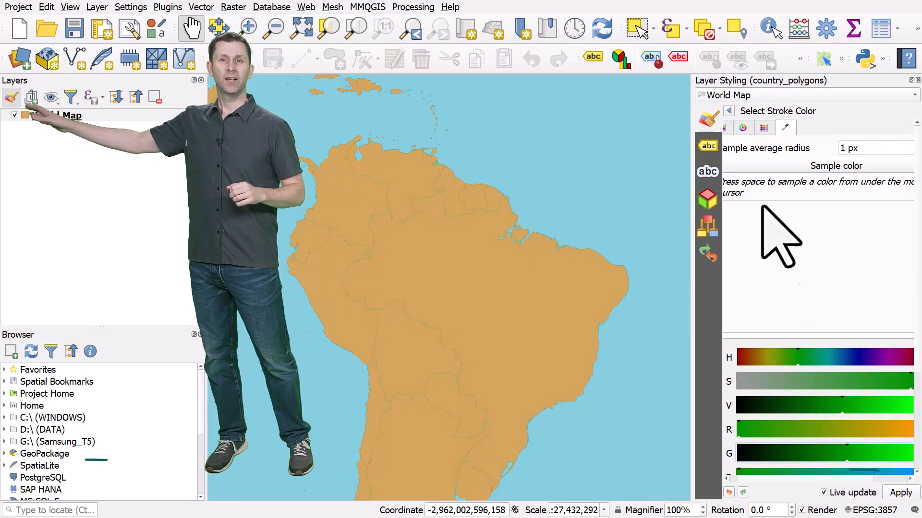
left_click(729, 110)
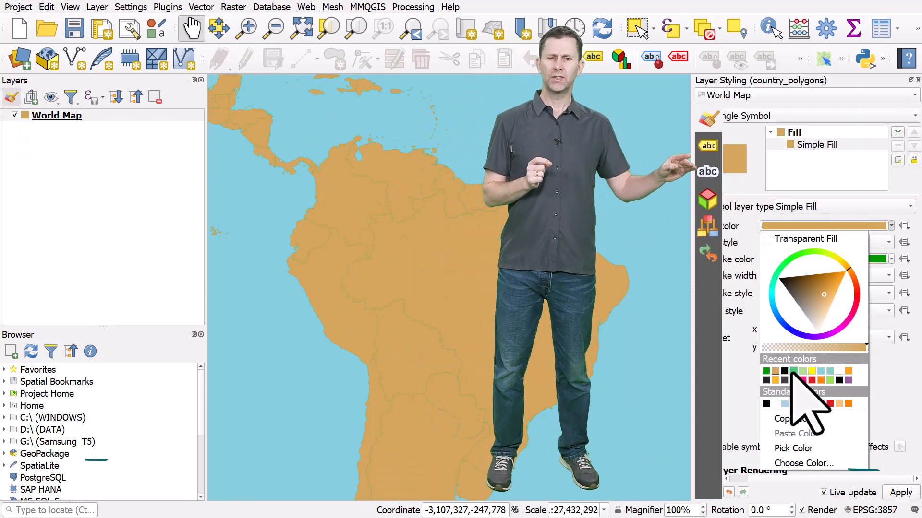
Choose a recent green as the World Map fill colour
left_click(820, 378)
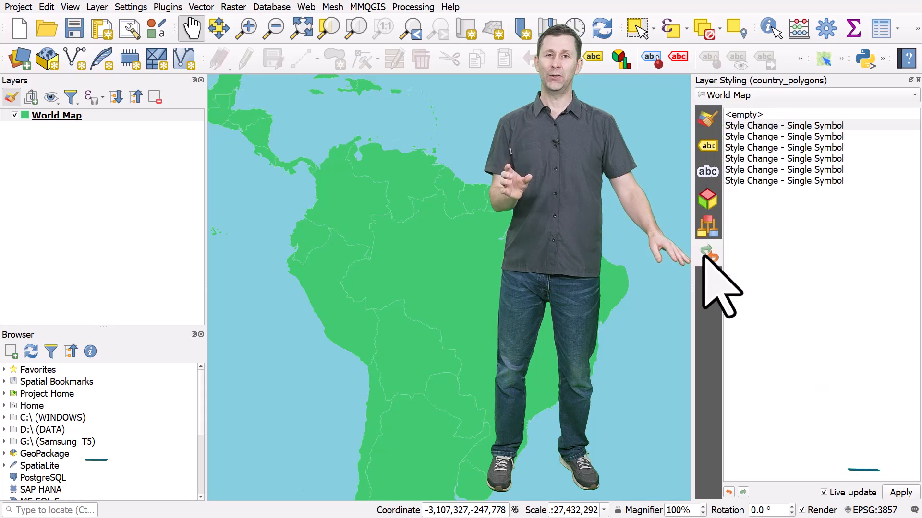
mouse_move(708, 249)
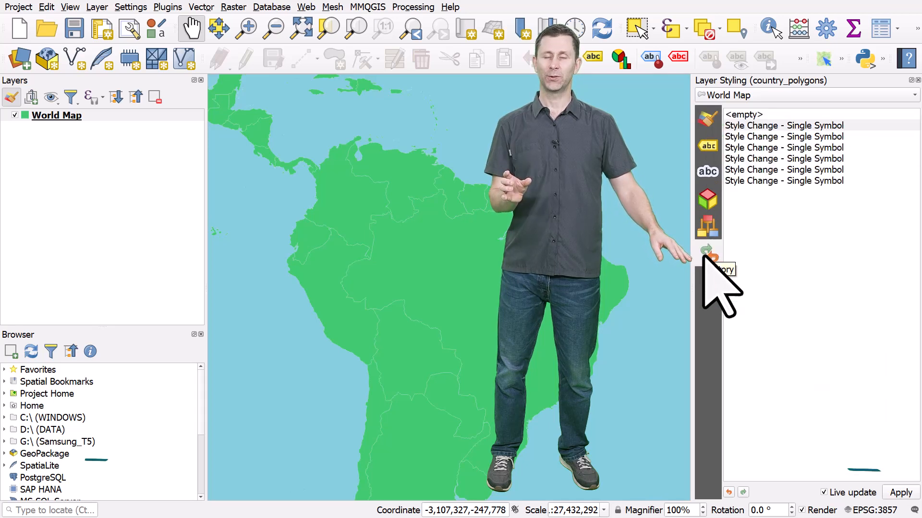